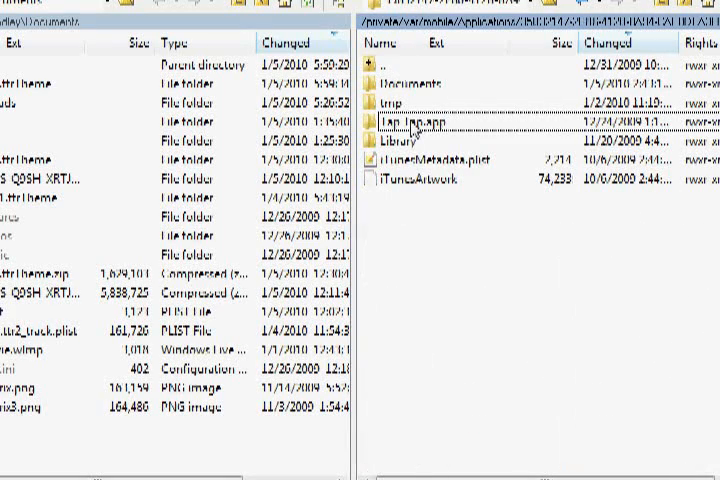
# Step: Navigate TapTap.app > Themes > Common.ttrtheme and select hudmatrix.png
pyautogui.doubleClick(410, 122)
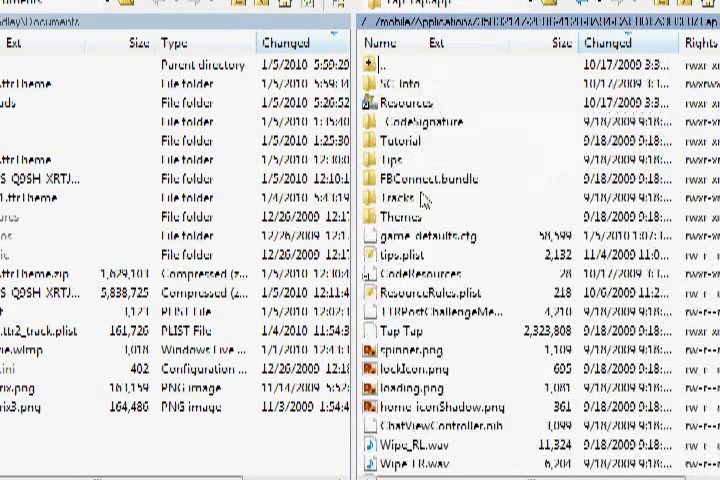
pyautogui.doubleClick(408, 218)
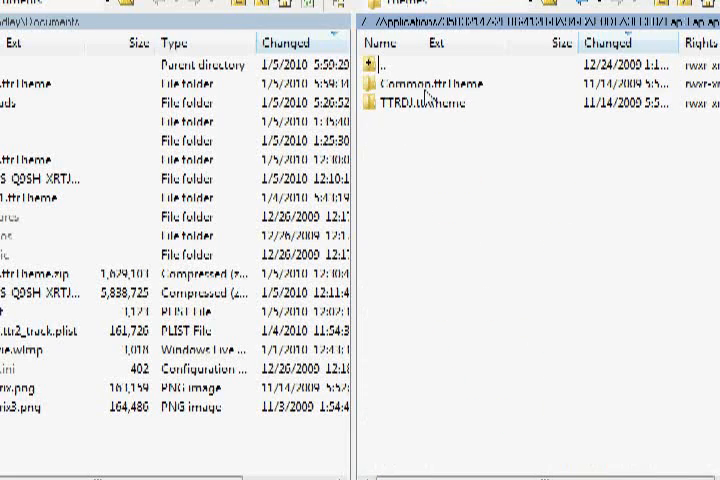
pyautogui.doubleClick(426, 80)
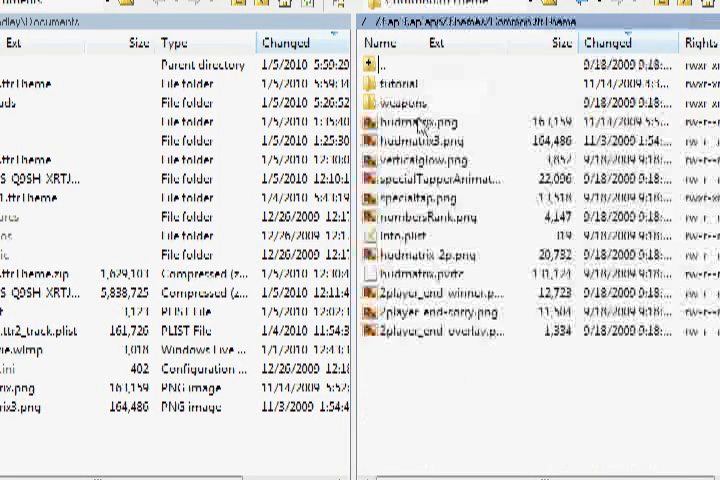
pyautogui.click(420, 122)
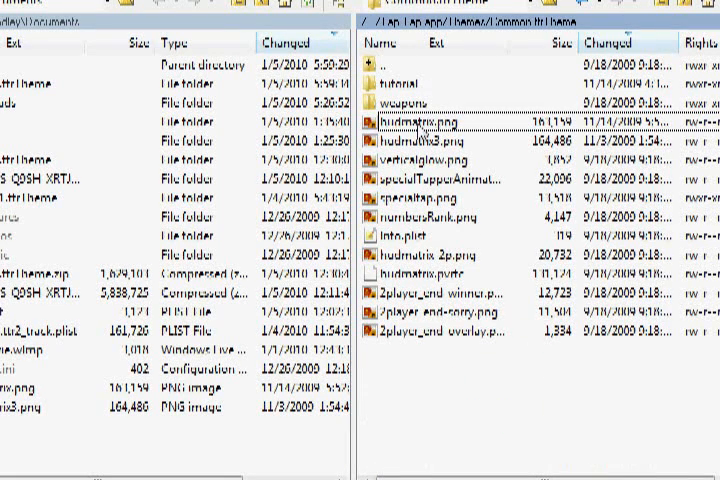